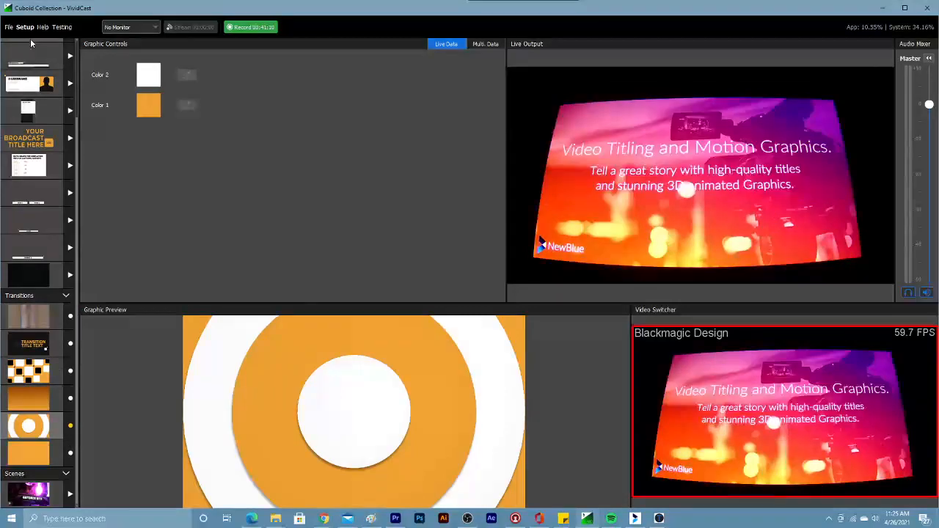
Open project setup and view the graphics list of the ATEM Cubic Collection project.
click(26, 29)
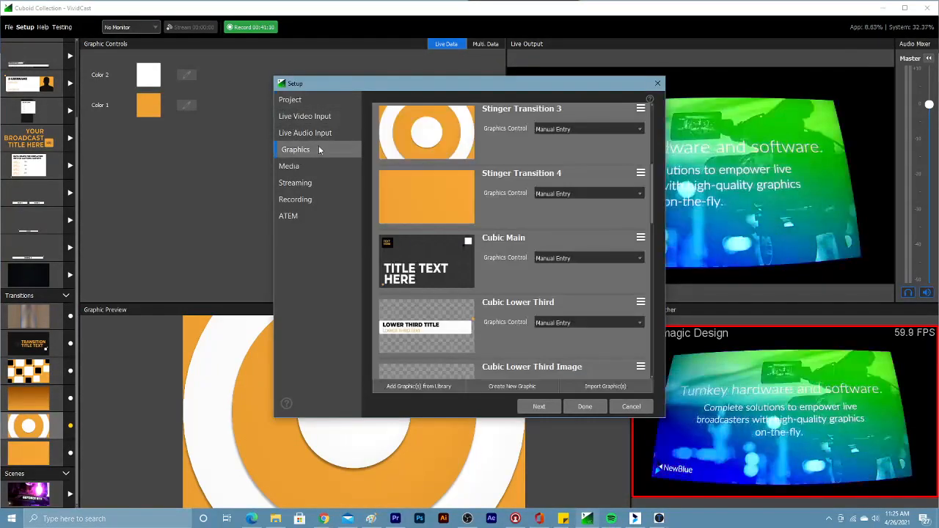
click(418, 386)
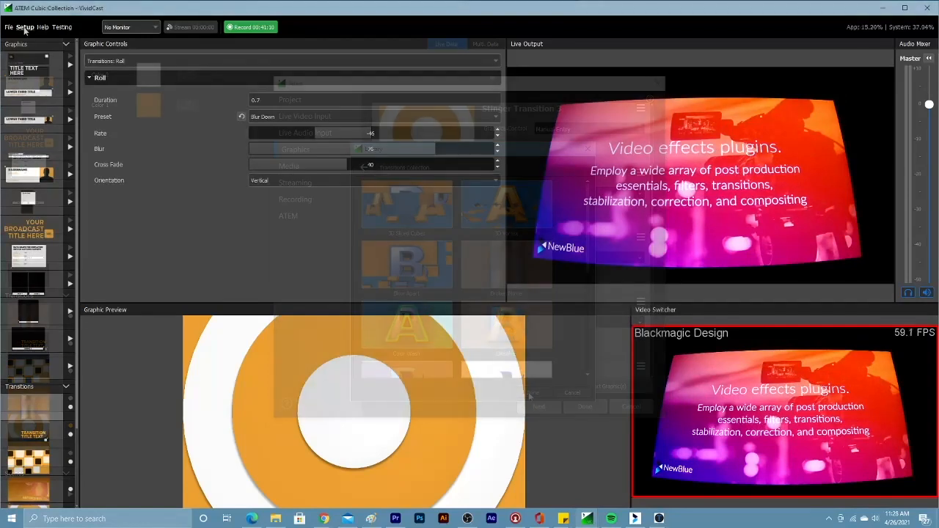
Reopen project setup to see the Shredder and Roll Right transitions in the graphics list.
click(24, 28)
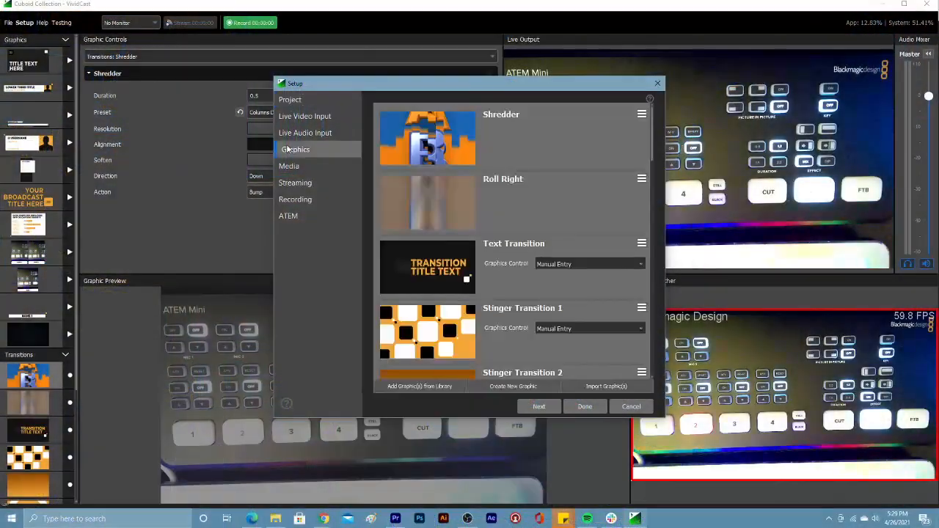
Create a new graphic, opening a Name/Subtitle transition with orange corners in Title Designer.
click(642, 307)
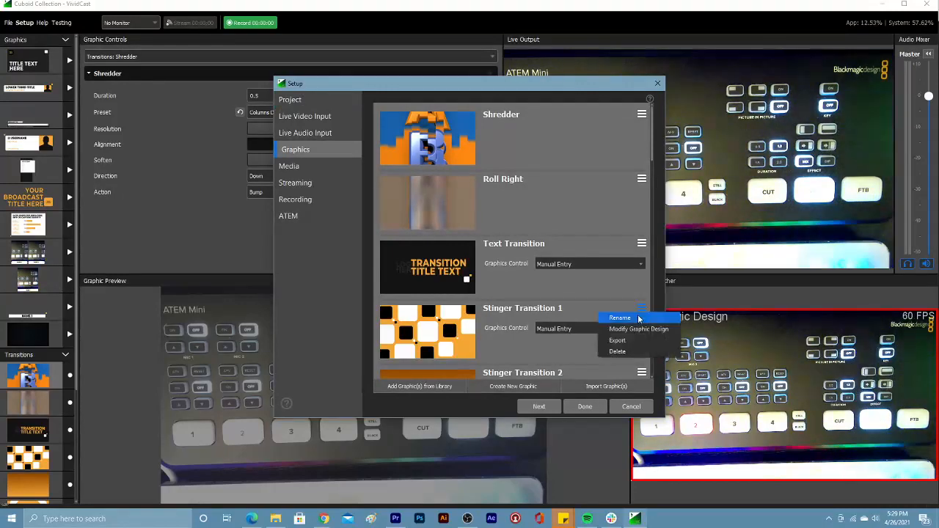
click(639, 329)
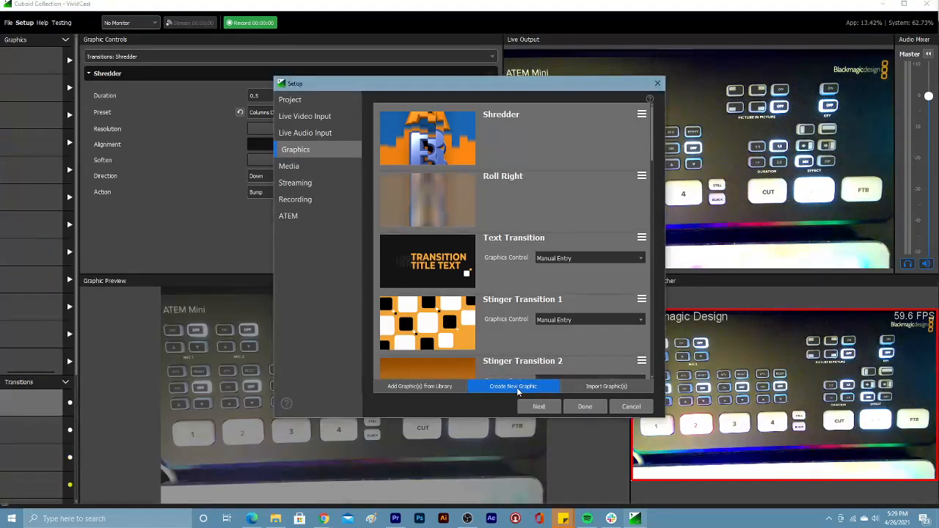
click(513, 386)
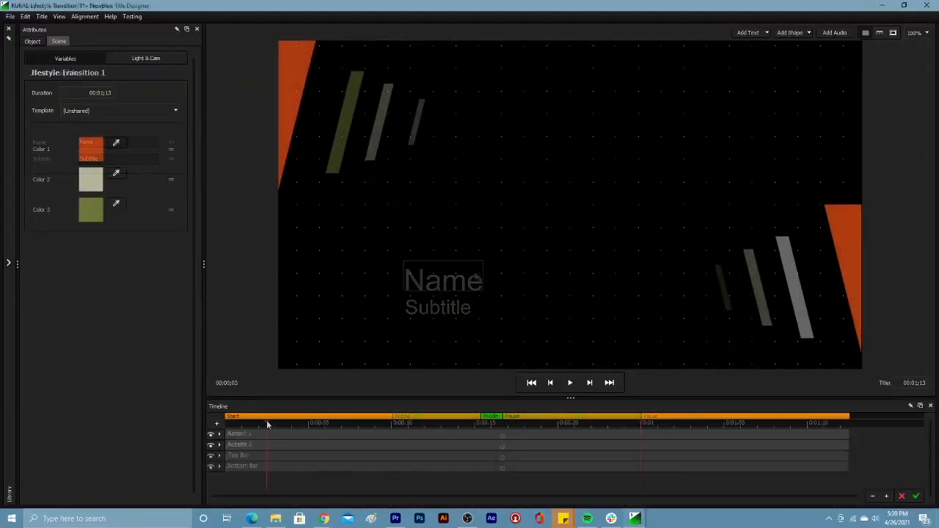